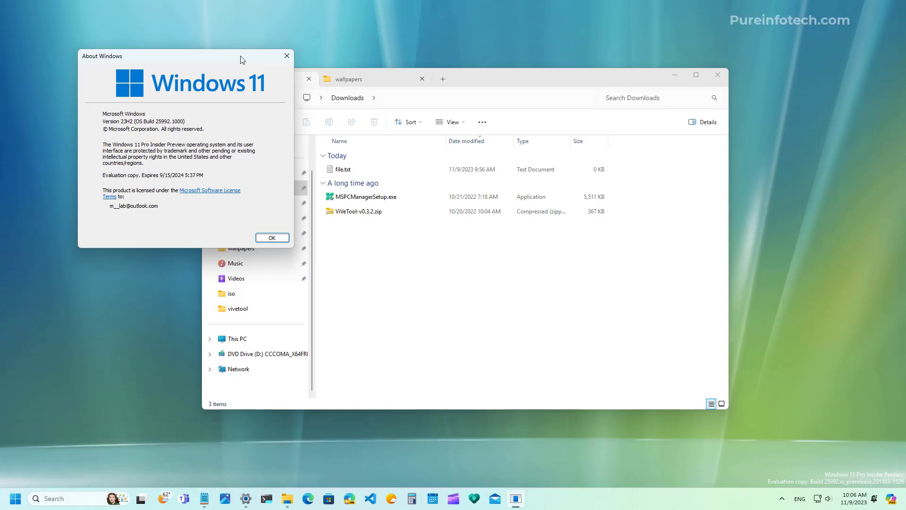
Dismiss About Windows, review the listed archive extensions in Notepad, then close Notepad
{"action": "left_click", "coordinate": [272, 237]}
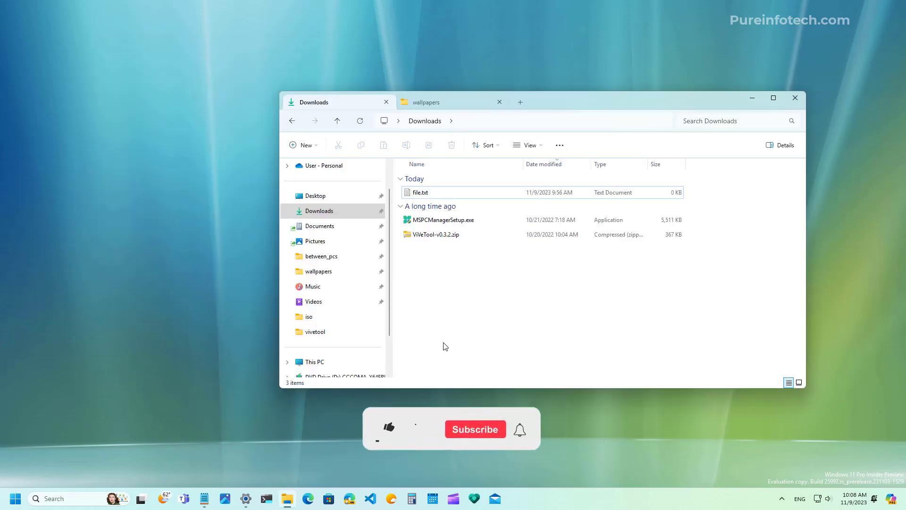
{"action": "left_click", "coordinate": [389, 429]}
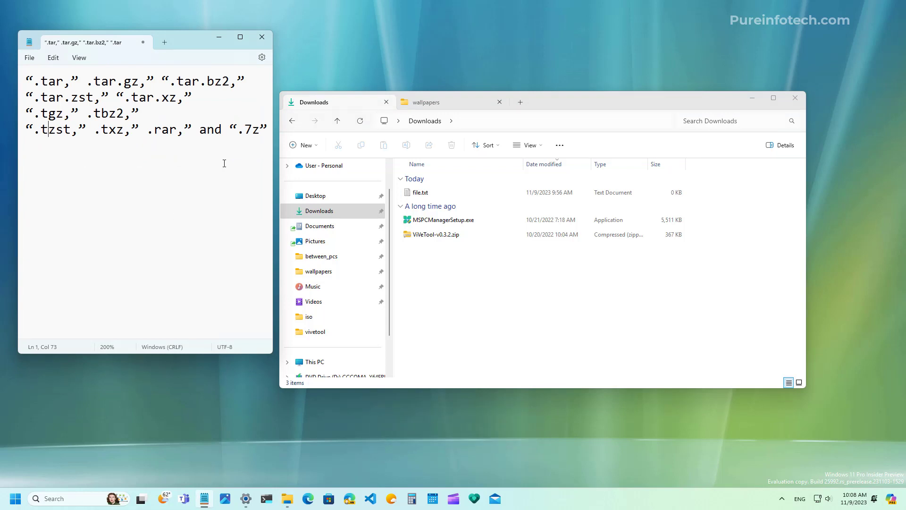
{"action": "key", "text": "ctrl+a"}
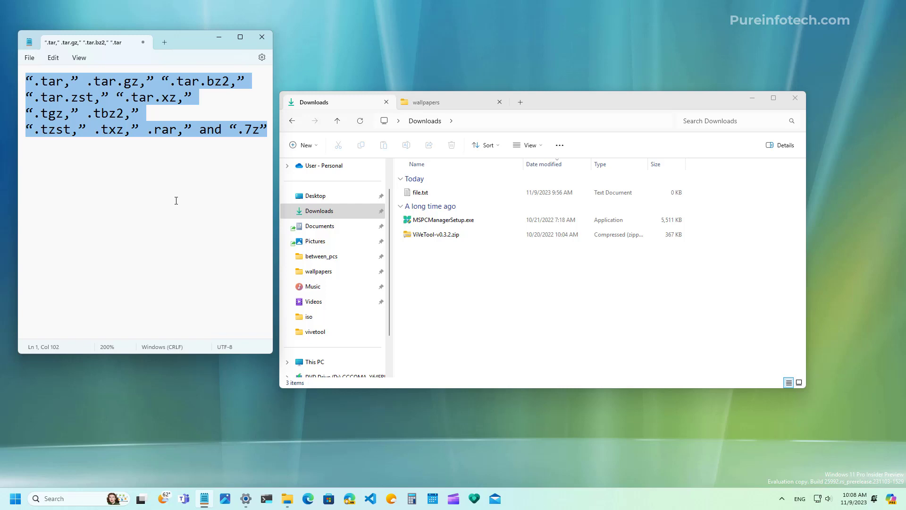
{"action": "left_click", "coordinate": [262, 37]}
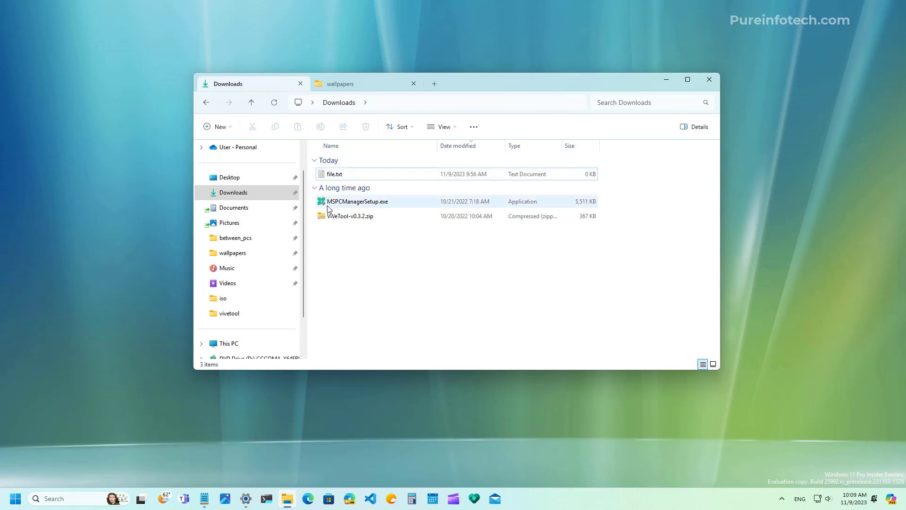
Compress file.txt and MSPCManagerSetup.exe into a TAR archive named file.tar
{"action": "right_click", "coordinate": [335, 174]}
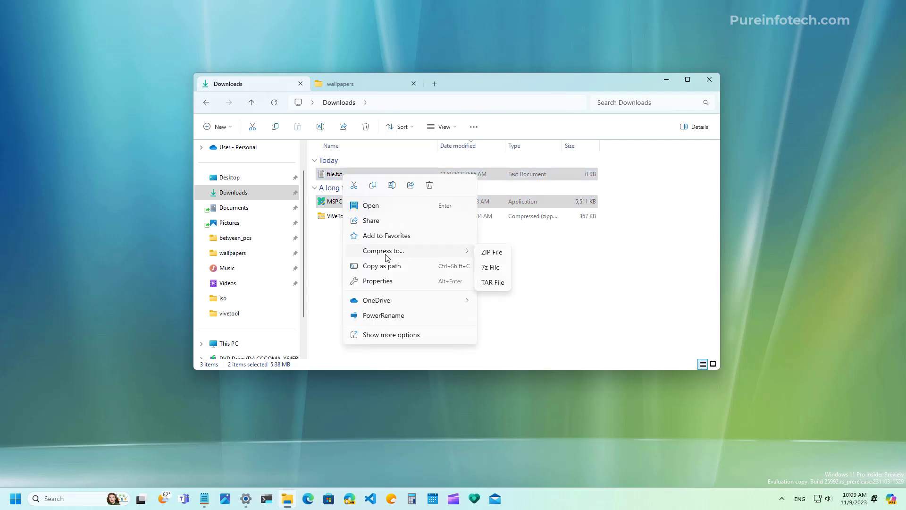
{"action": "mouse_move", "coordinate": [397, 255]}
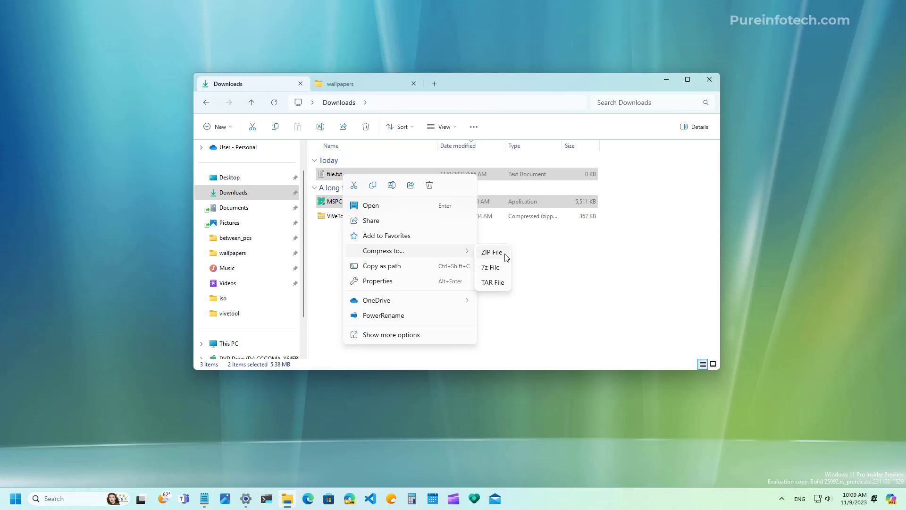
{"action": "mouse_move", "coordinate": [500, 271]}
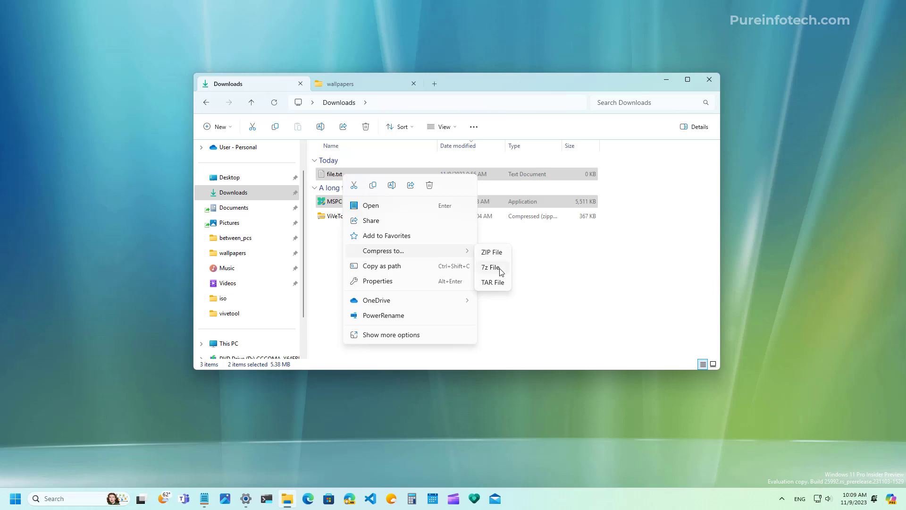
{"action": "mouse_move", "coordinate": [492, 258]}
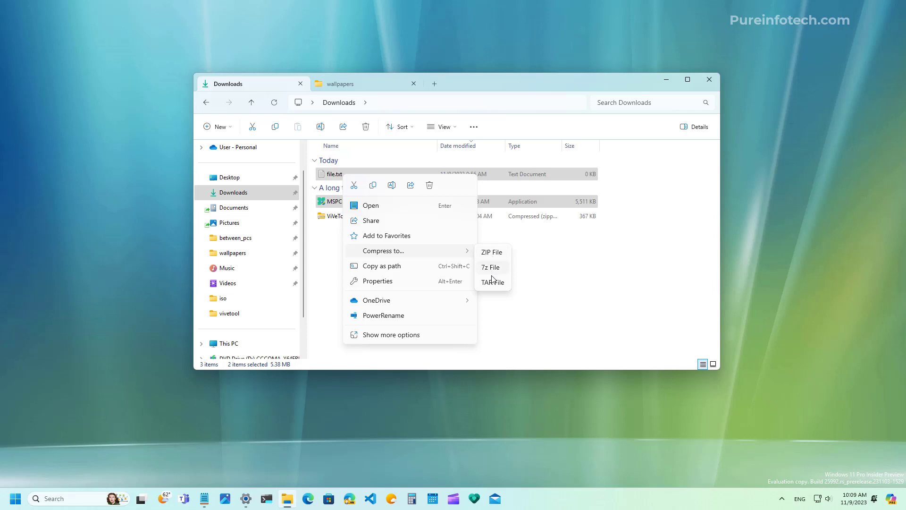
{"action": "mouse_move", "coordinate": [494, 286]}
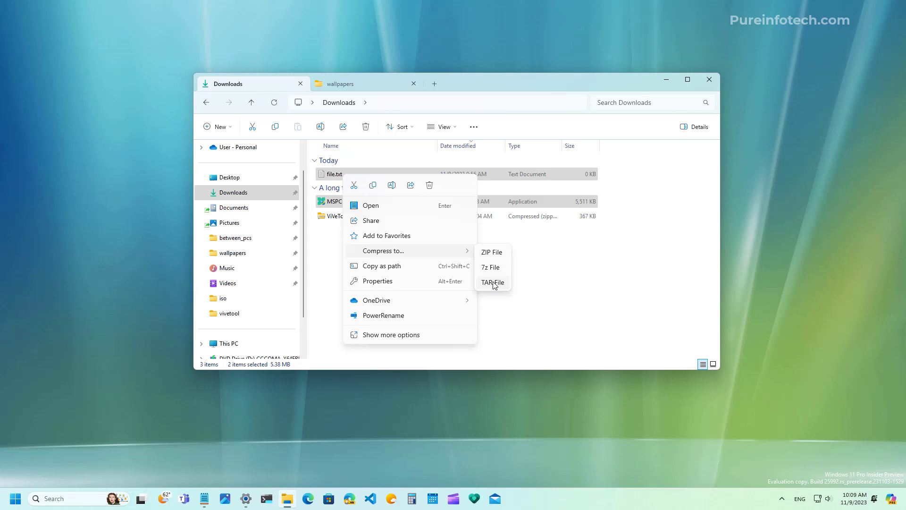
{"action": "left_click", "coordinate": [493, 282]}
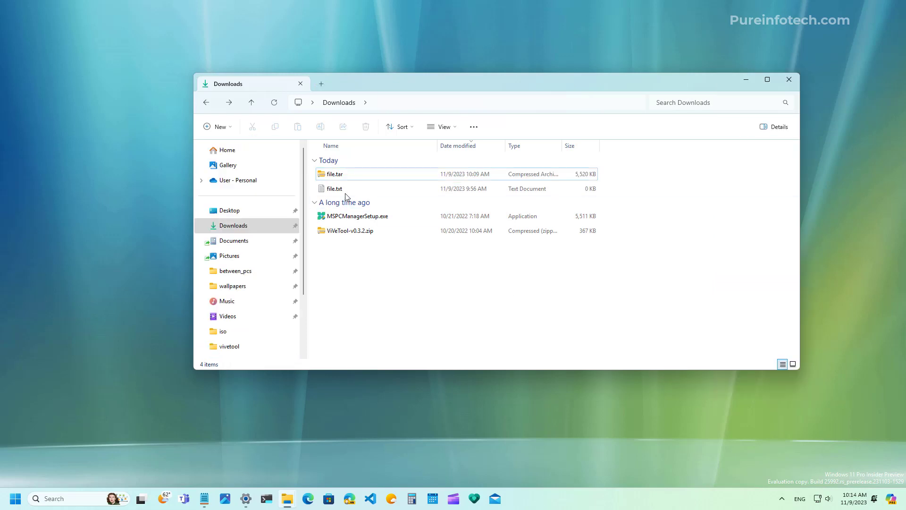
View file.tar's contents and copy both files into a new Downloads folder
{"action": "double_click", "coordinate": [335, 174]}
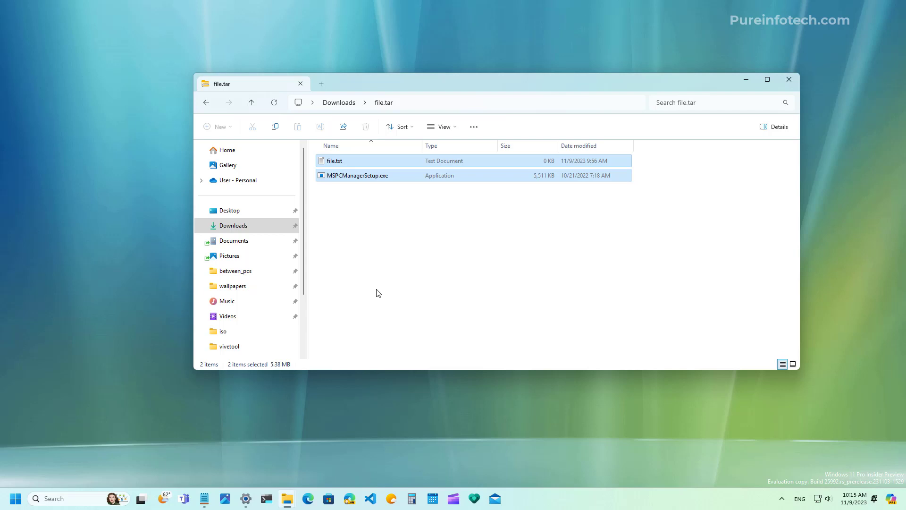
{"action": "mouse_move", "coordinate": [404, 179]}
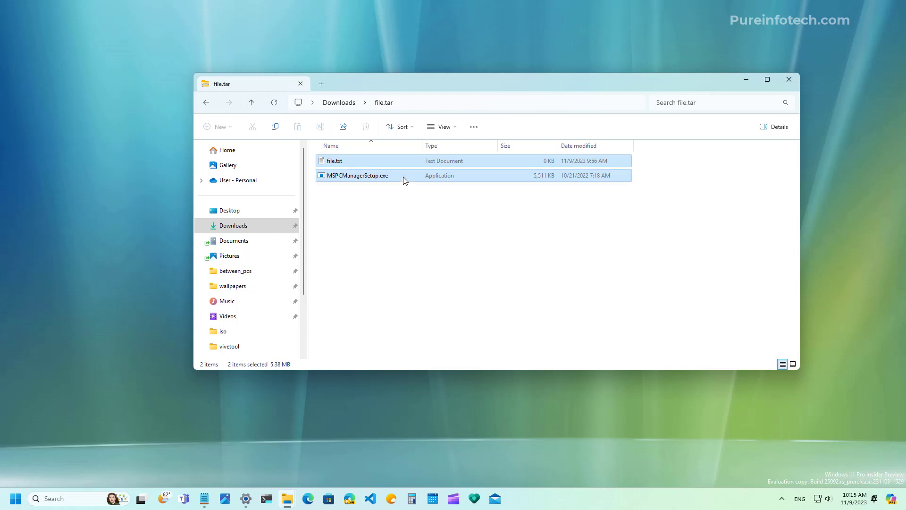
{"action": "mouse_move", "coordinate": [233, 135]}
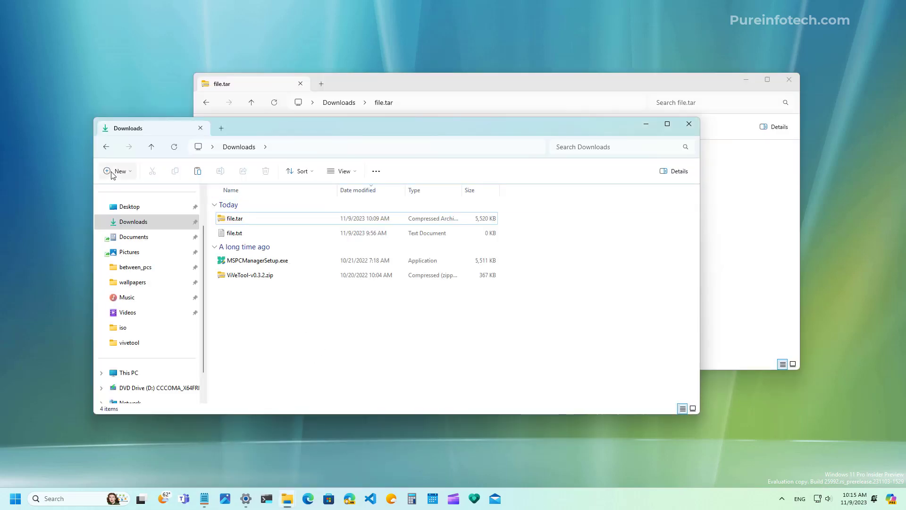
{"action": "left_click", "coordinate": [116, 170]}
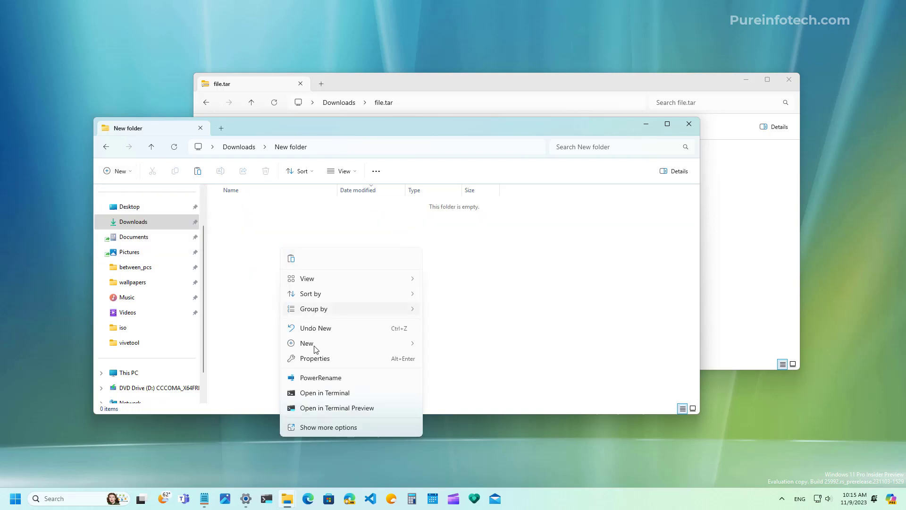
{"action": "left_click", "coordinate": [340, 284]}
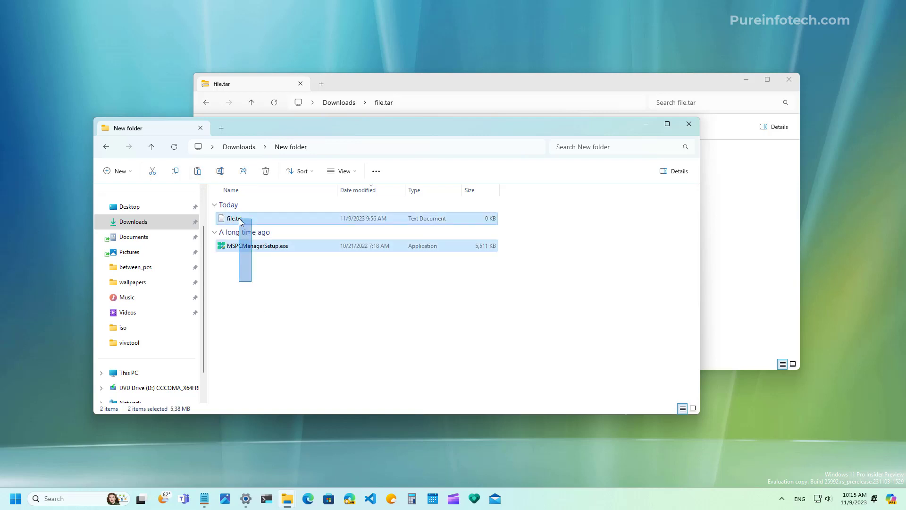
{"action": "mouse_move", "coordinate": [297, 217]}
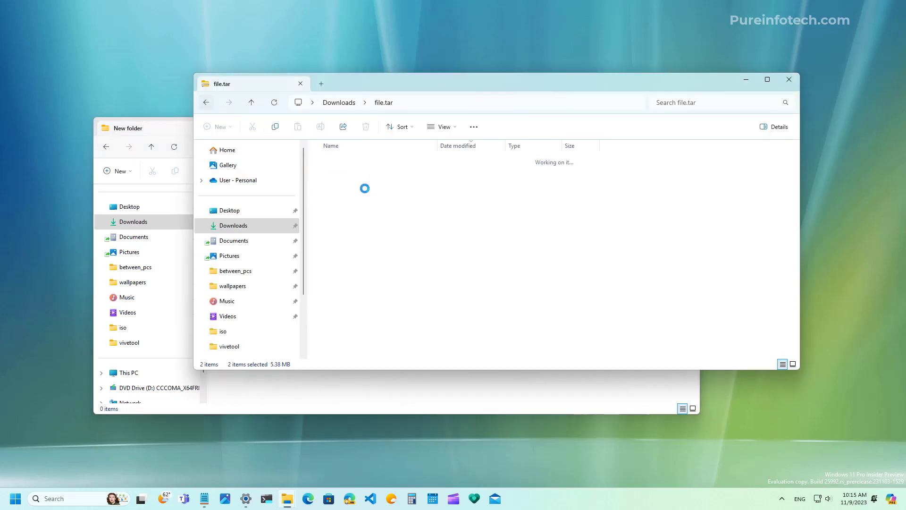
Compress the two files into file.7z in Downloads and view its contents
{"action": "left_click", "coordinate": [205, 102]}
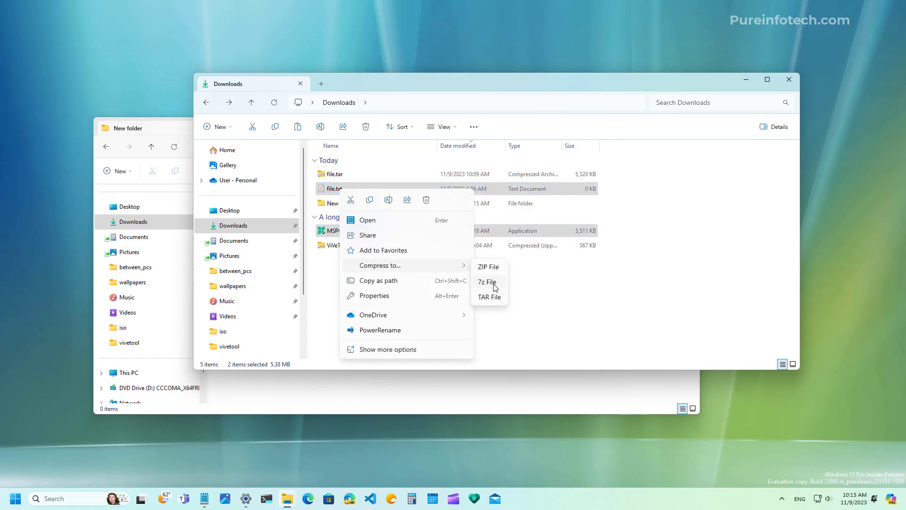
{"action": "left_click", "coordinate": [487, 282]}
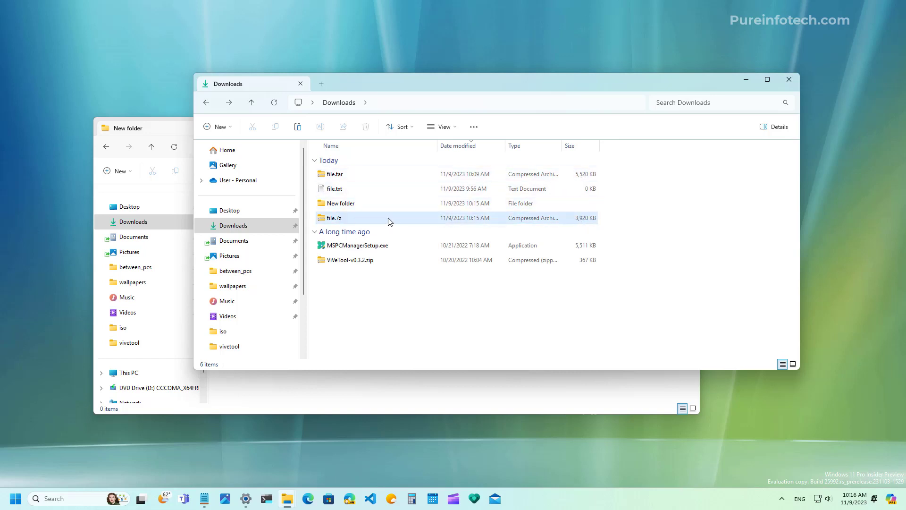
{"action": "mouse_move", "coordinate": [362, 220]}
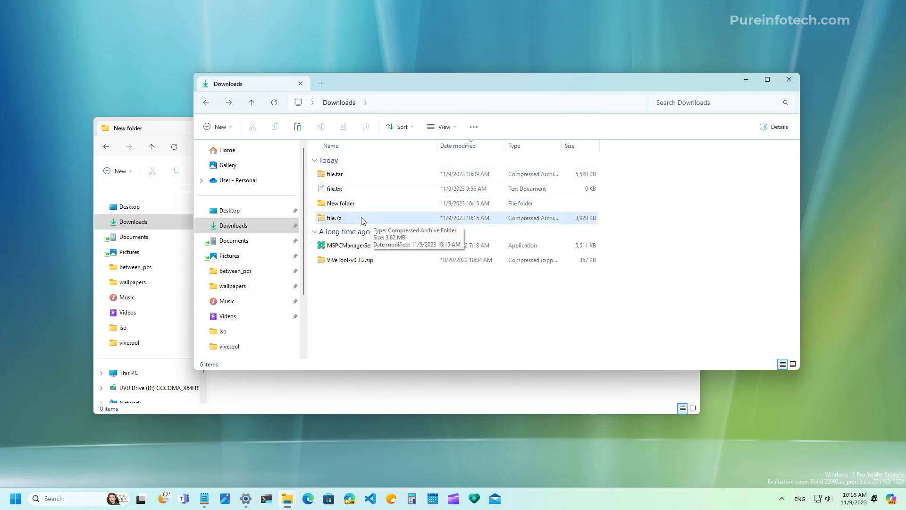
{"action": "left_click", "coordinate": [335, 217]}
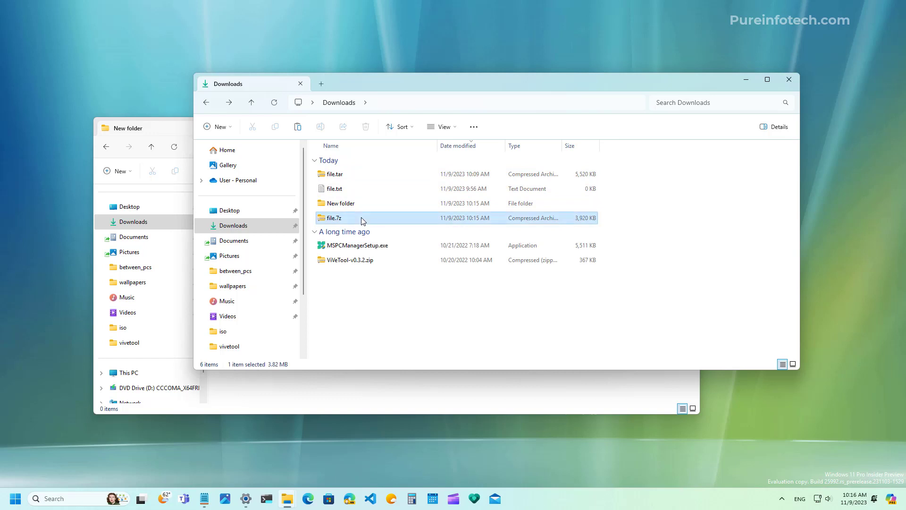
{"action": "double_click", "coordinate": [332, 217]}
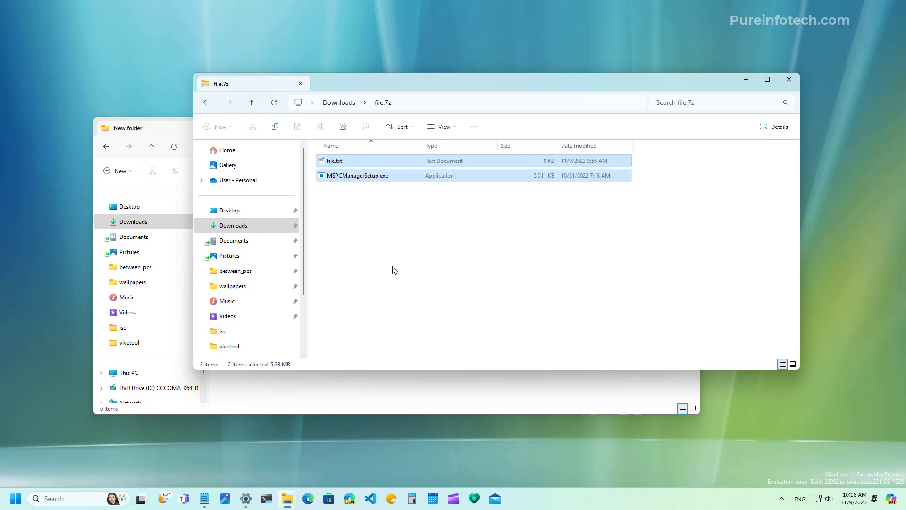
{"action": "mouse_move", "coordinate": [520, 137]}
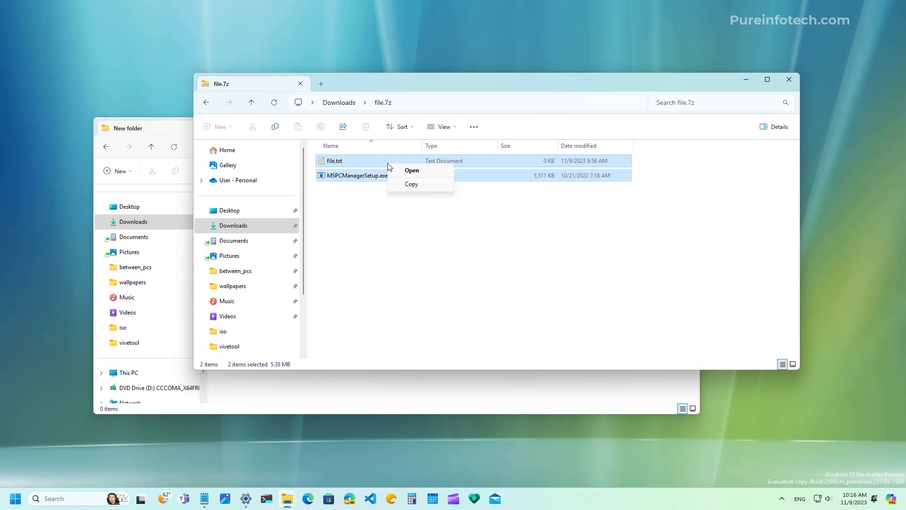
{"action": "mouse_move", "coordinate": [219, 106]}
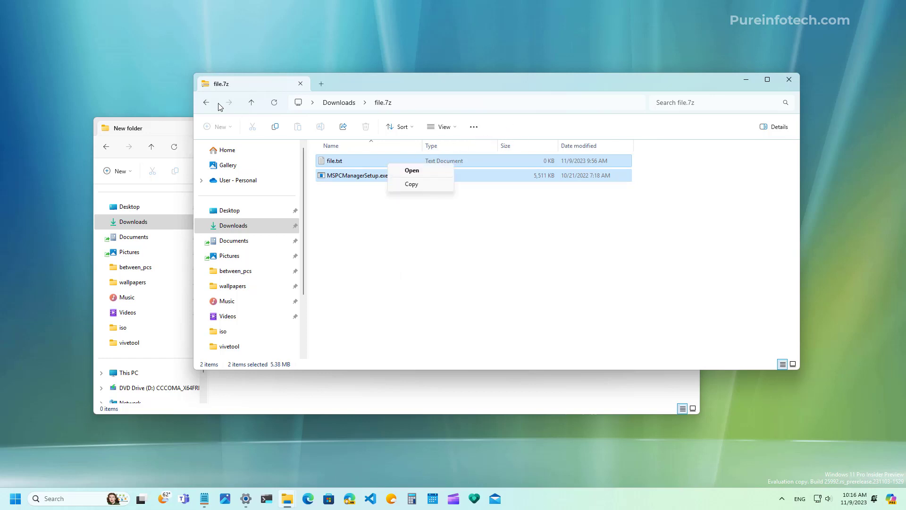
Extract file.7z from Downloads into the Downloads\file7z destination folder
{"action": "left_click", "coordinate": [207, 102]}
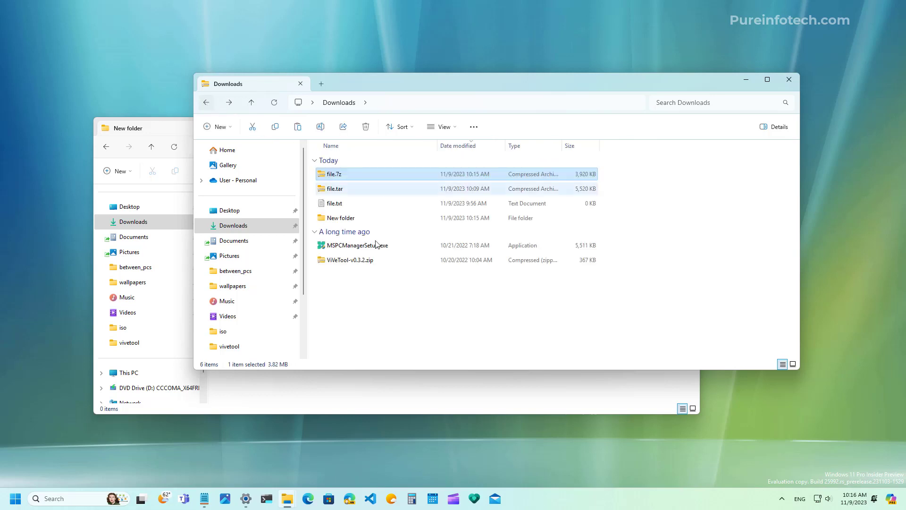
{"action": "left_click", "coordinate": [334, 174]}
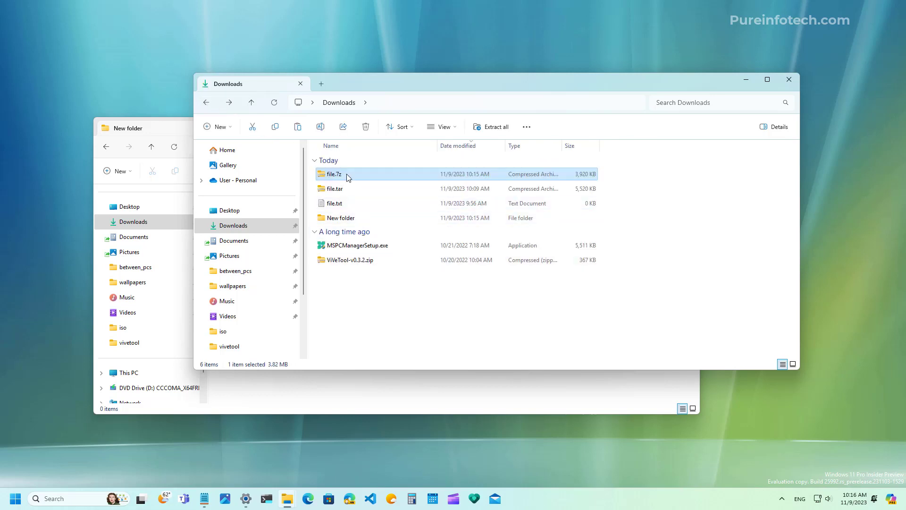
{"action": "right_click", "coordinate": [333, 175]}
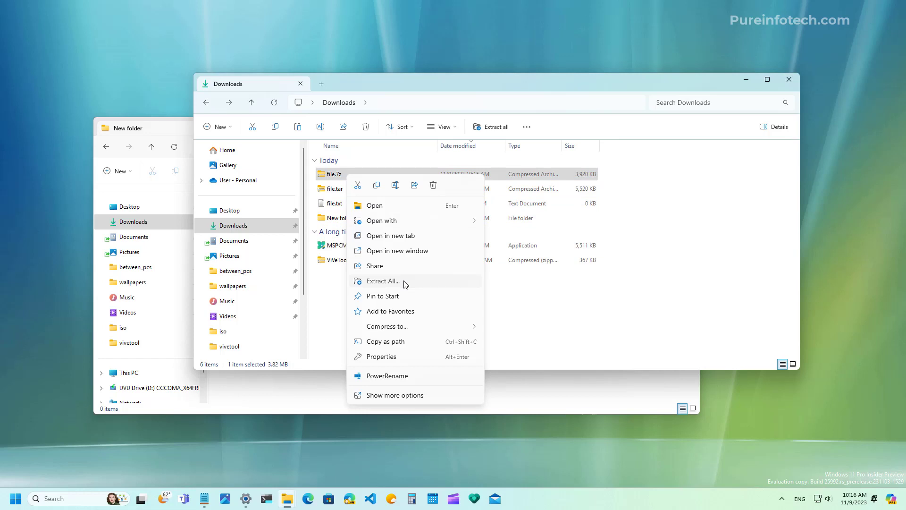
{"action": "left_click", "coordinate": [382, 281]}
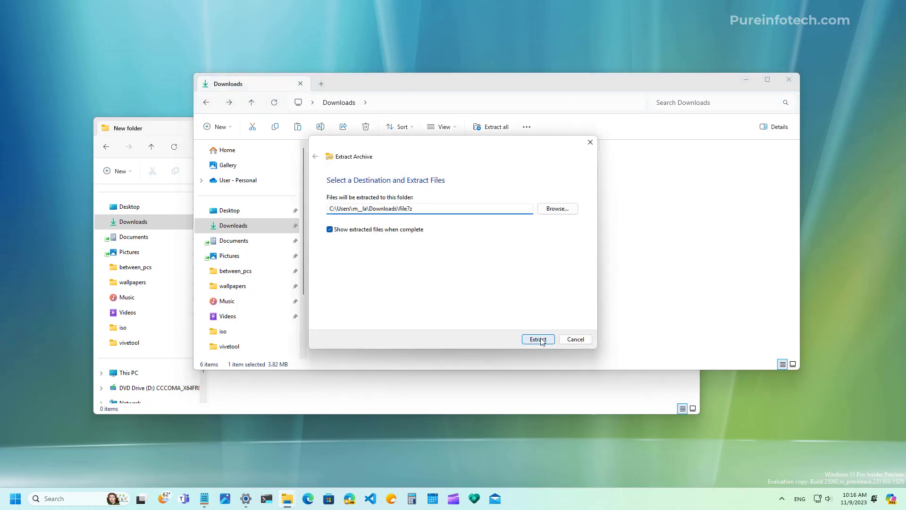
{"action": "left_click", "coordinate": [538, 339]}
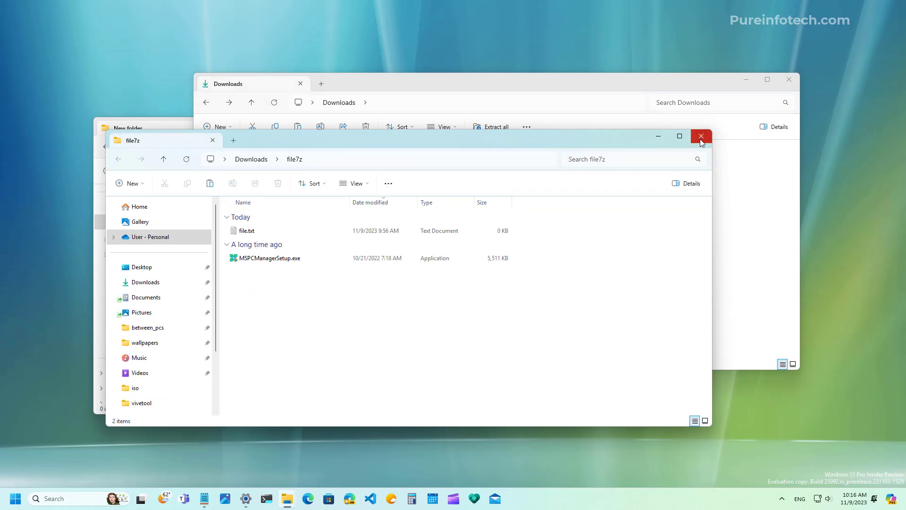
Close the file7z window and dismiss the New item menu, leaving Downloads
{"action": "left_click", "coordinate": [701, 136]}
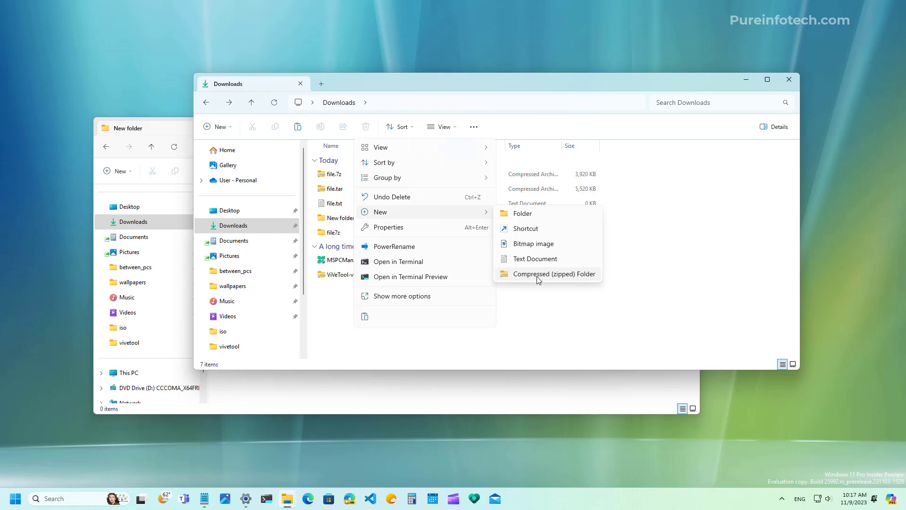
{"action": "mouse_move", "coordinate": [568, 278]}
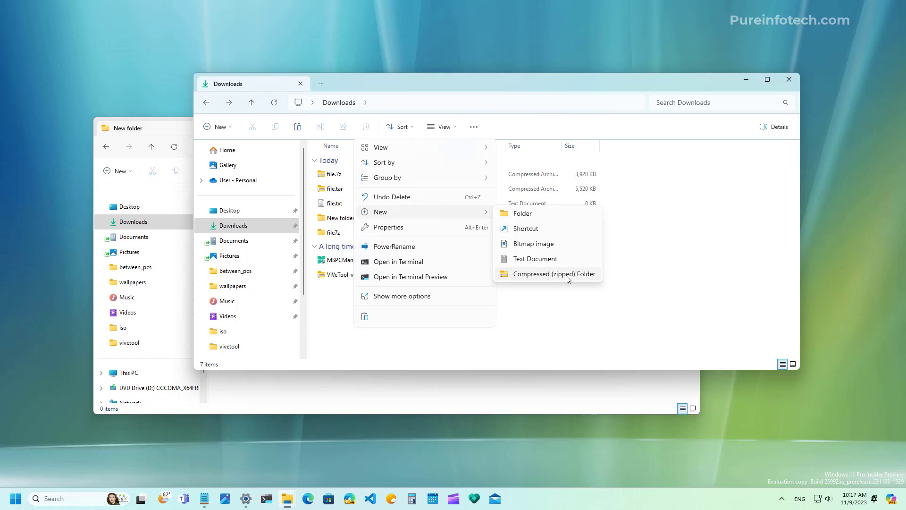
{"action": "mouse_move", "coordinate": [591, 279]}
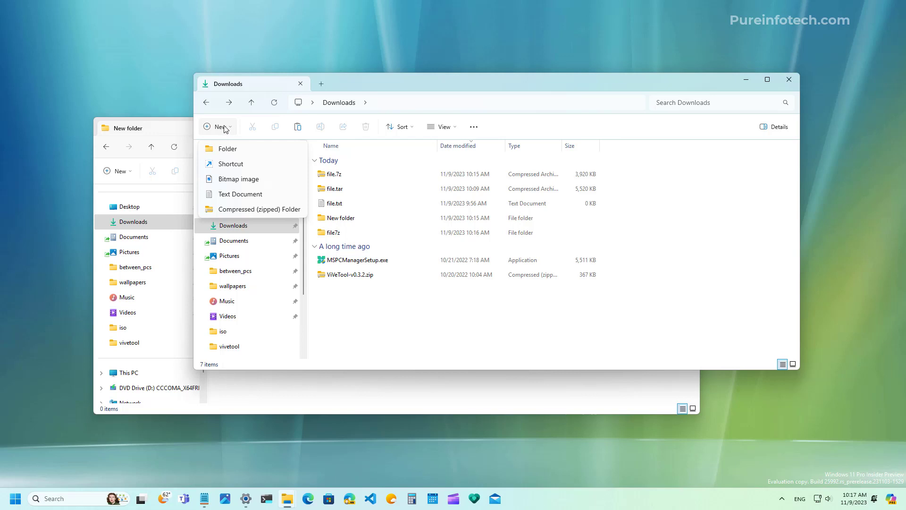
{"action": "mouse_move", "coordinate": [275, 144]}
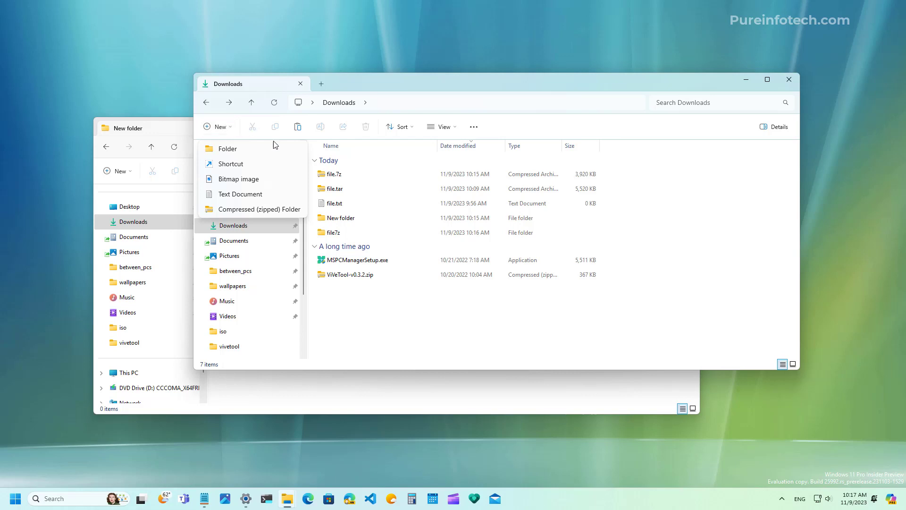
{"action": "left_click", "coordinate": [404, 331]}
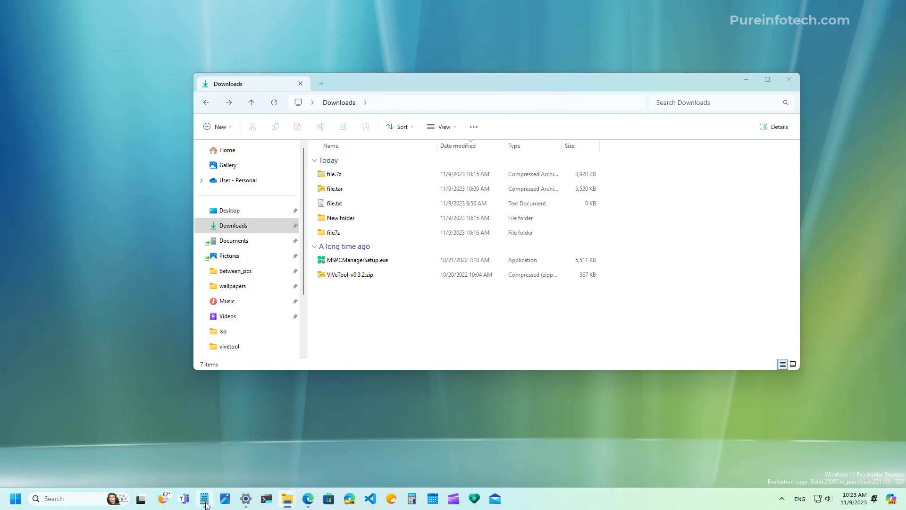
{"action": "left_click", "coordinate": [204, 498]}
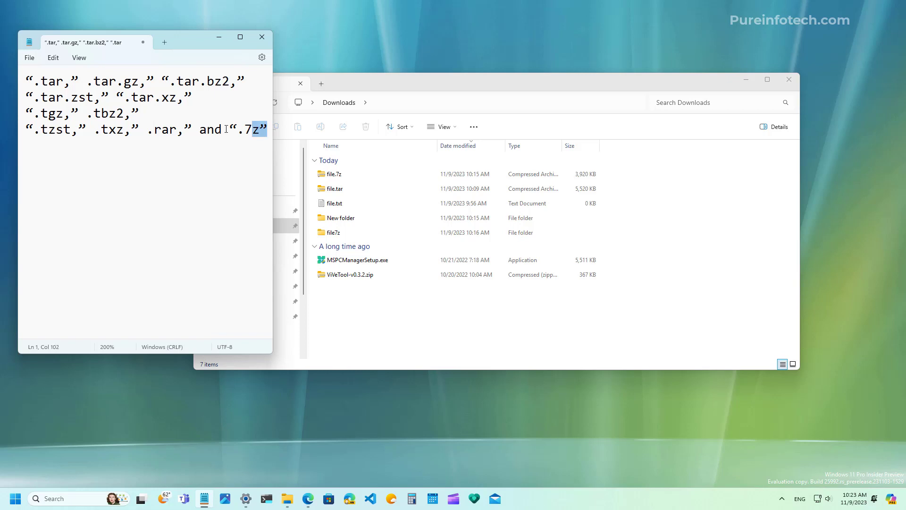
{"action": "key", "text": "ctrl+a"}
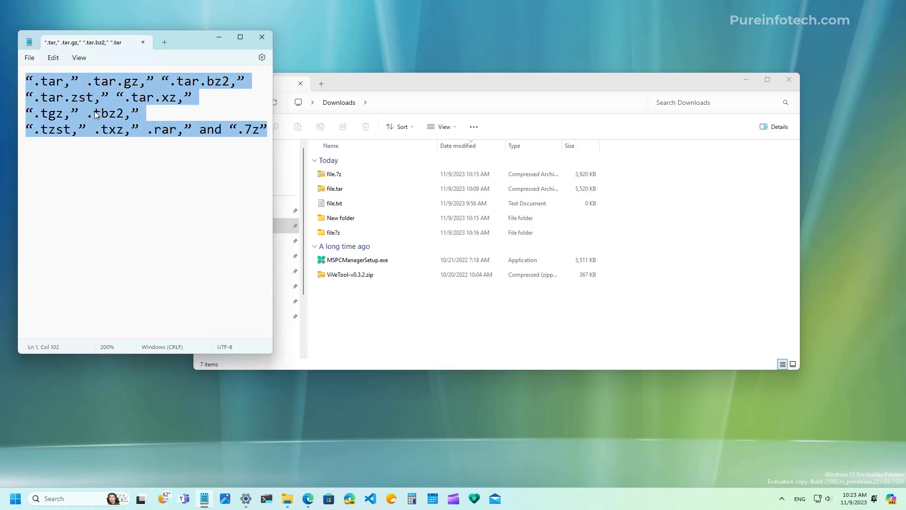
{"action": "left_click", "coordinate": [261, 37]}
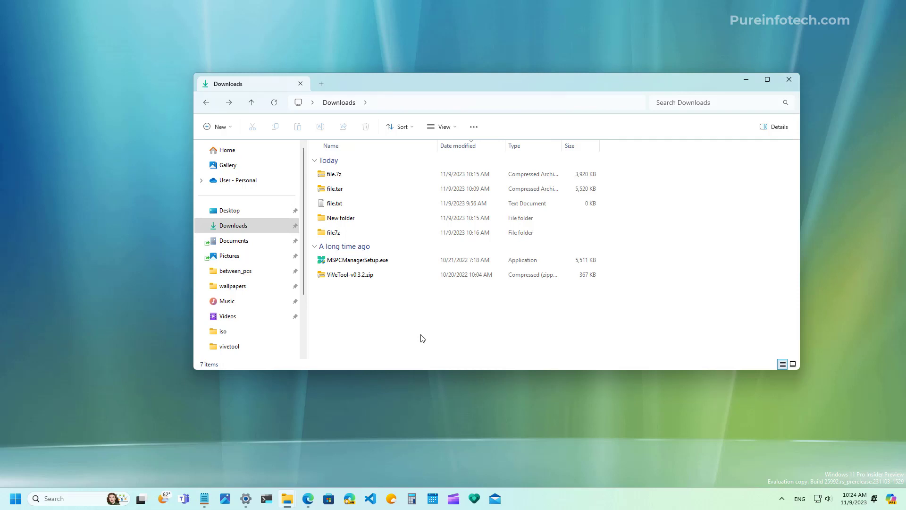
{"action": "mouse_move", "coordinate": [772, 85]}
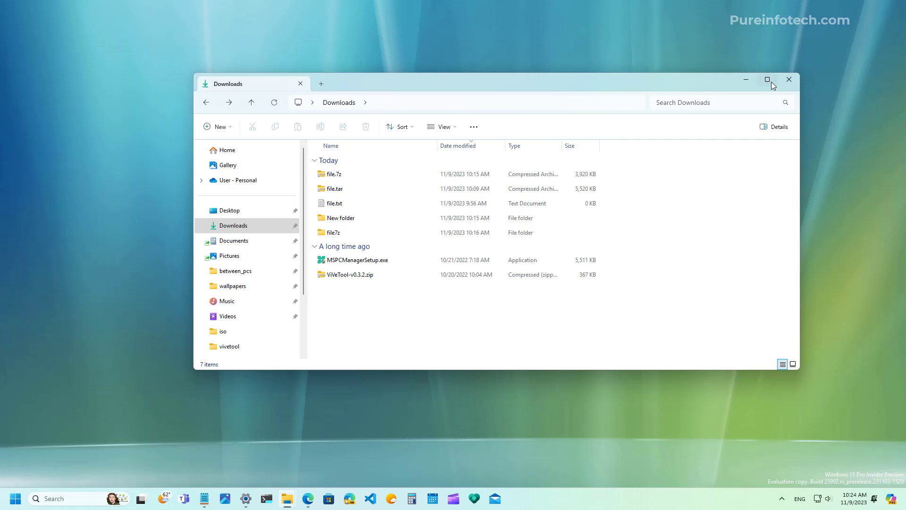
{"action": "mouse_move", "coordinate": [768, 79]}
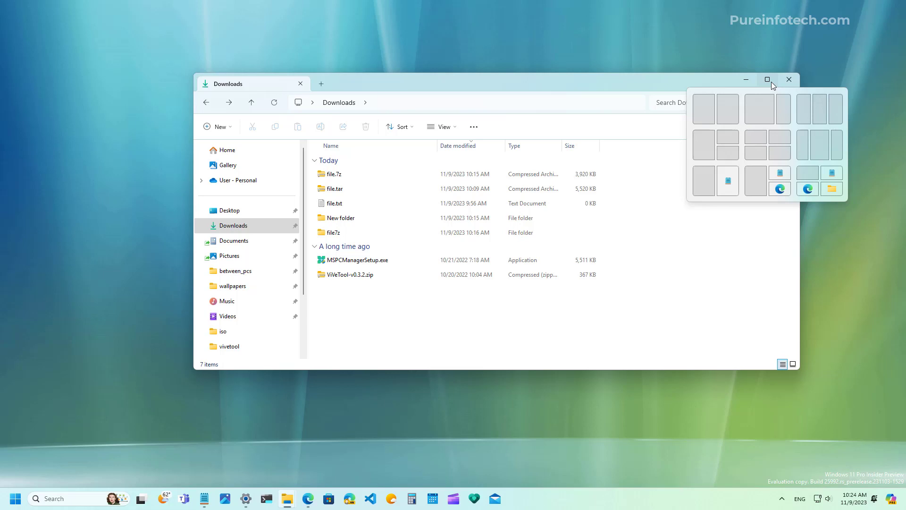
{"action": "mouse_move", "coordinate": [807, 176]}
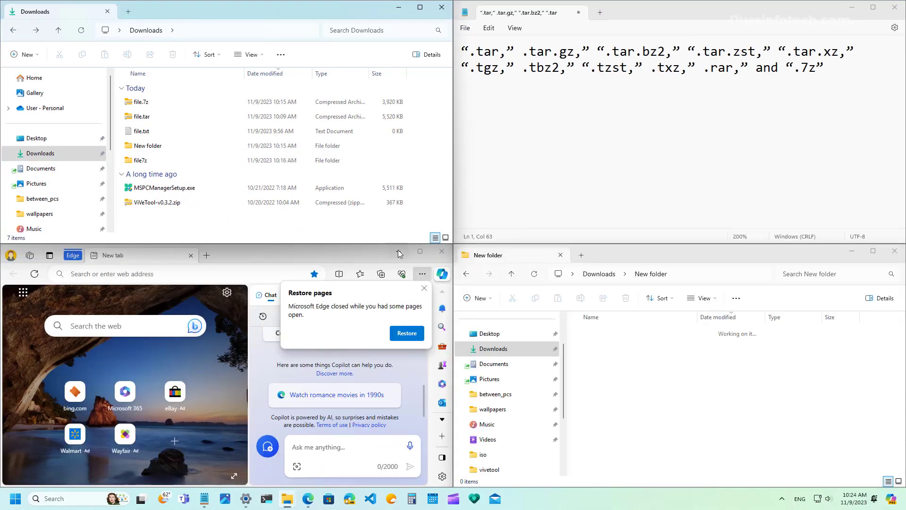
{"action": "mouse_move", "coordinate": [398, 252]}
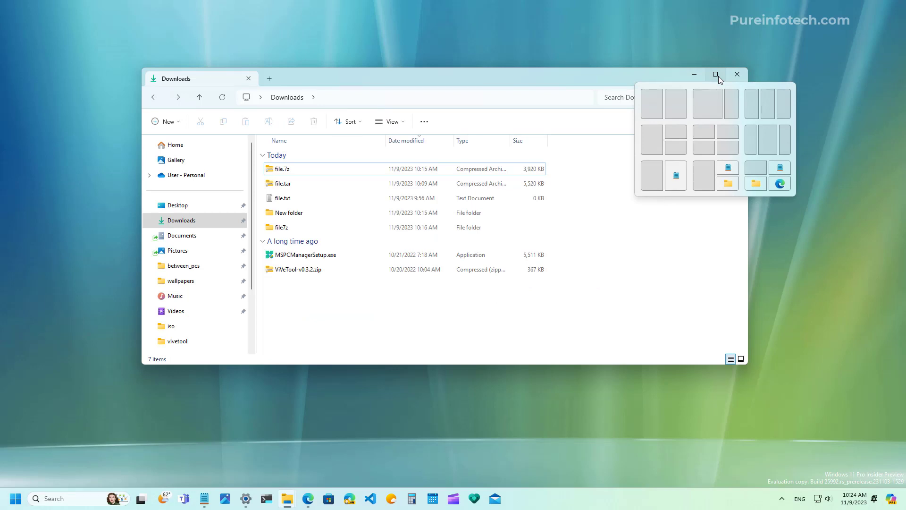
{"action": "mouse_move", "coordinate": [767, 105]}
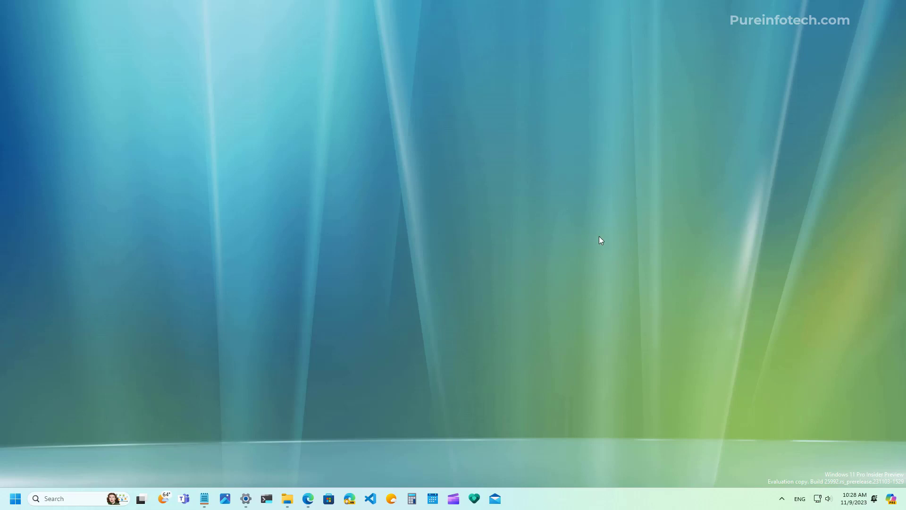
{"action": "mouse_move", "coordinate": [618, 241]}
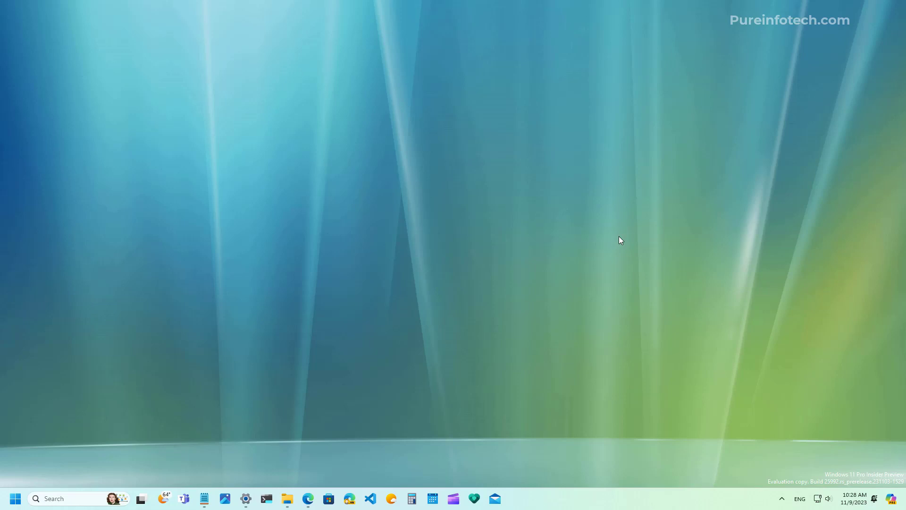
{"action": "mouse_move", "coordinate": [752, 409]}
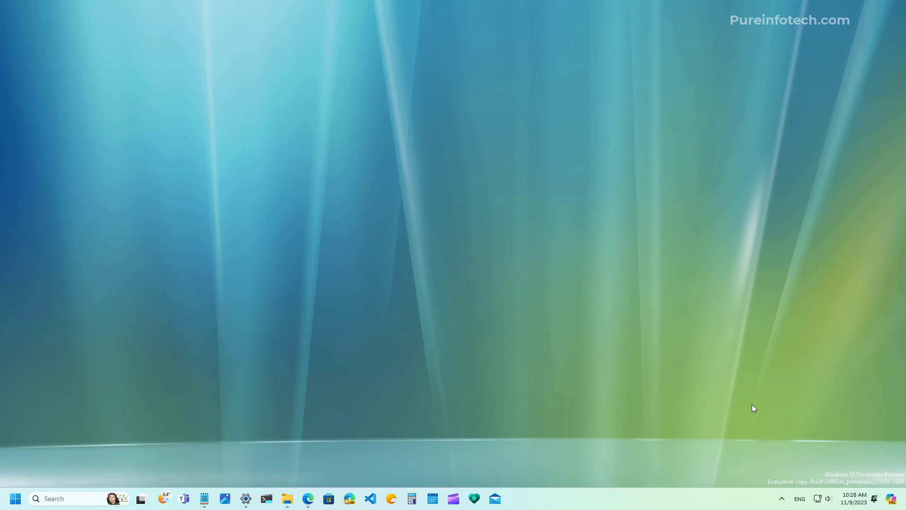
{"action": "mouse_move", "coordinate": [894, 500]}
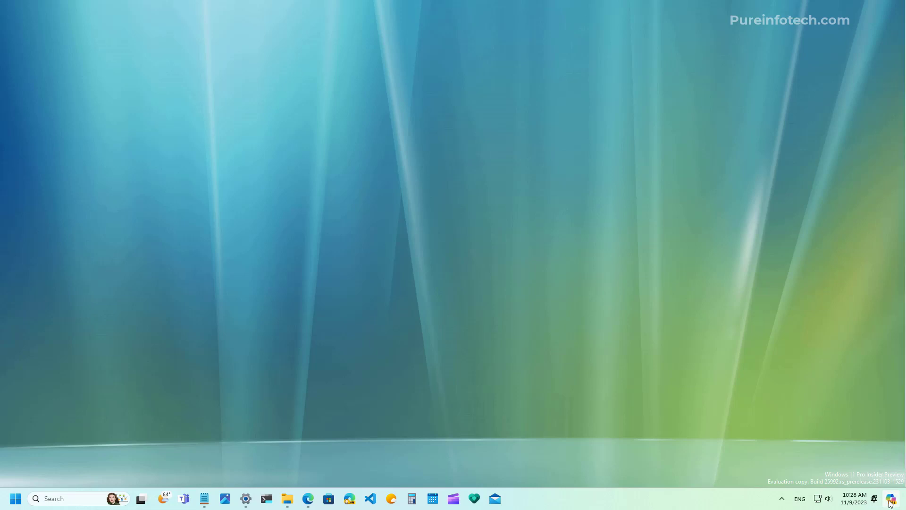
{"action": "left_click", "coordinate": [895, 497]}
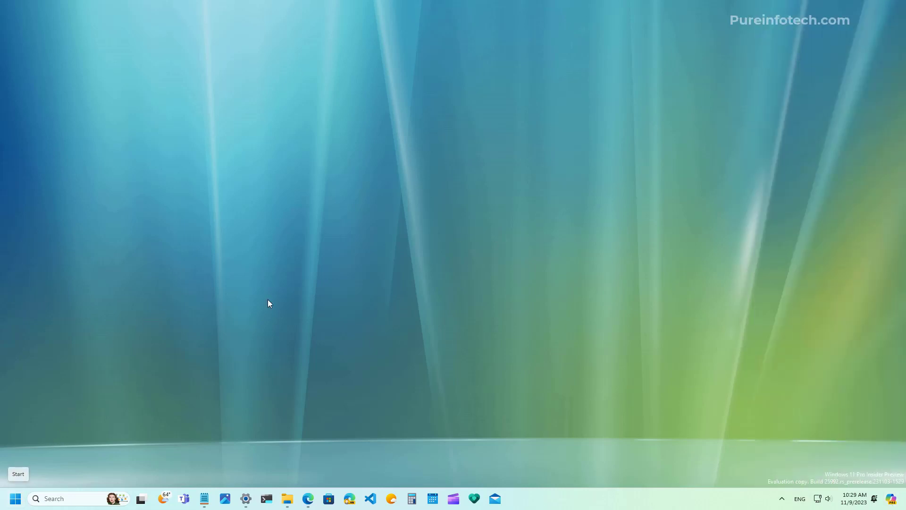
{"action": "mouse_move", "coordinate": [315, 292]}
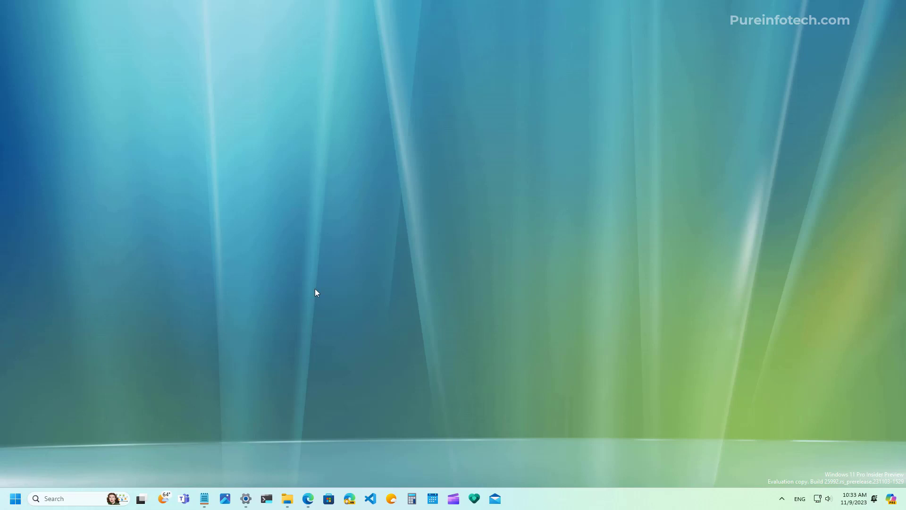
{"action": "left_click", "coordinate": [308, 498]}
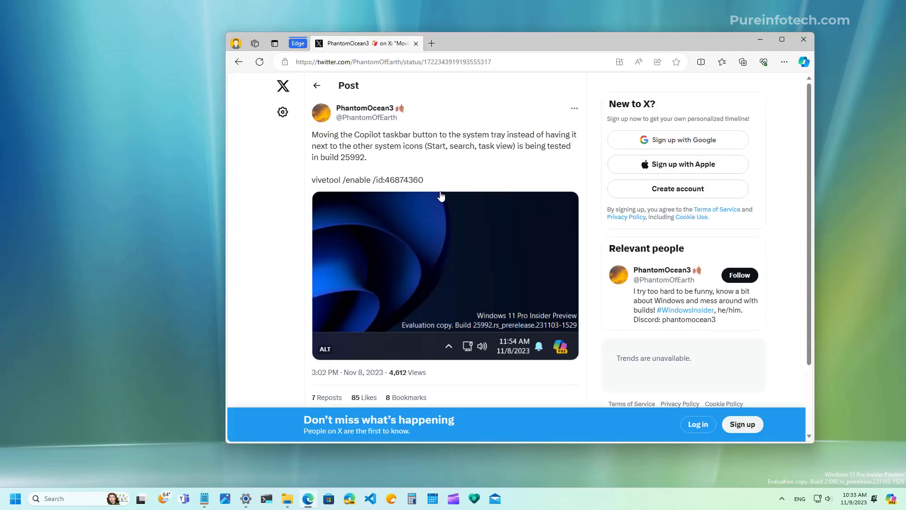
{"action": "mouse_move", "coordinate": [601, 102]}
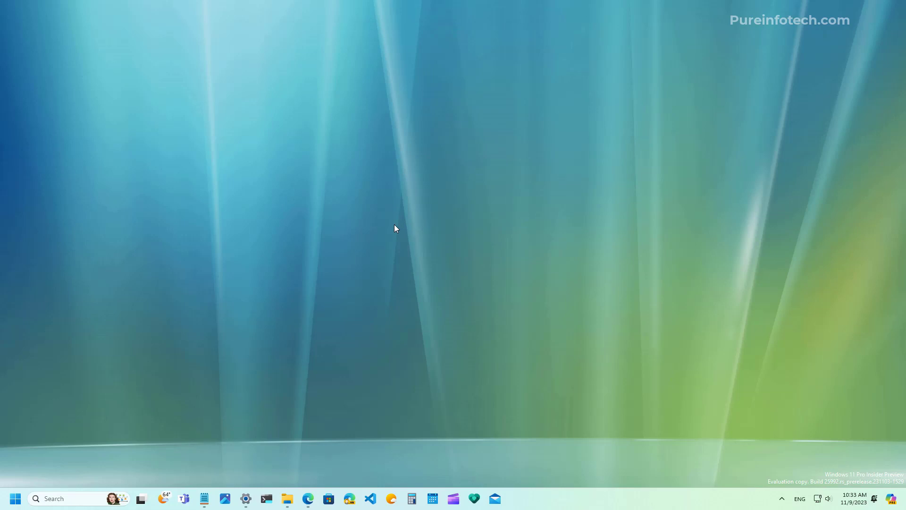
Open Taskbar settings, confirm Copilot (preview) is switched on, then minimize Settings
{"action": "right_click", "coordinate": [602, 500]}
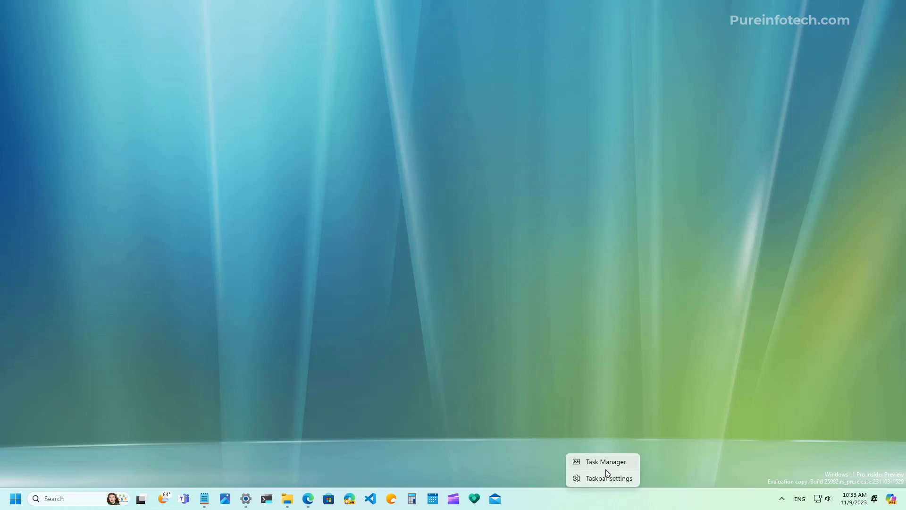
{"action": "left_click", "coordinate": [612, 478]}
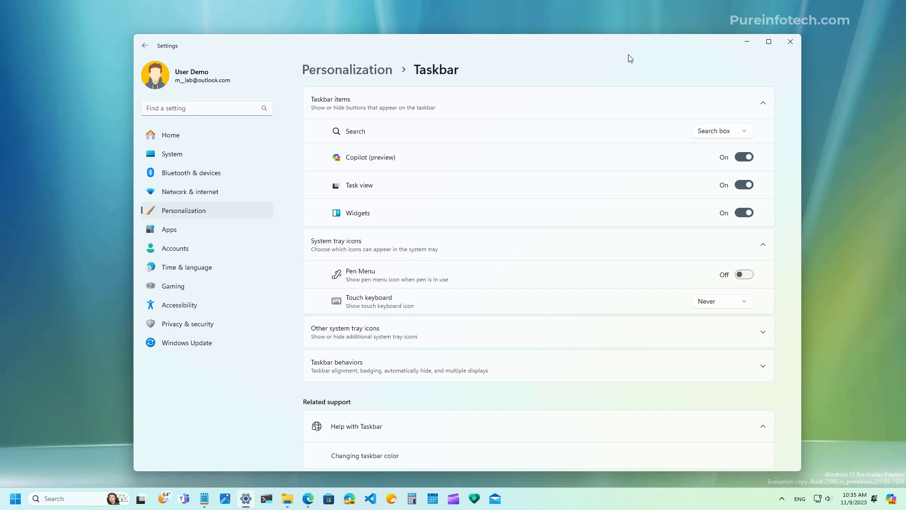
{"action": "mouse_move", "coordinate": [750, 48]}
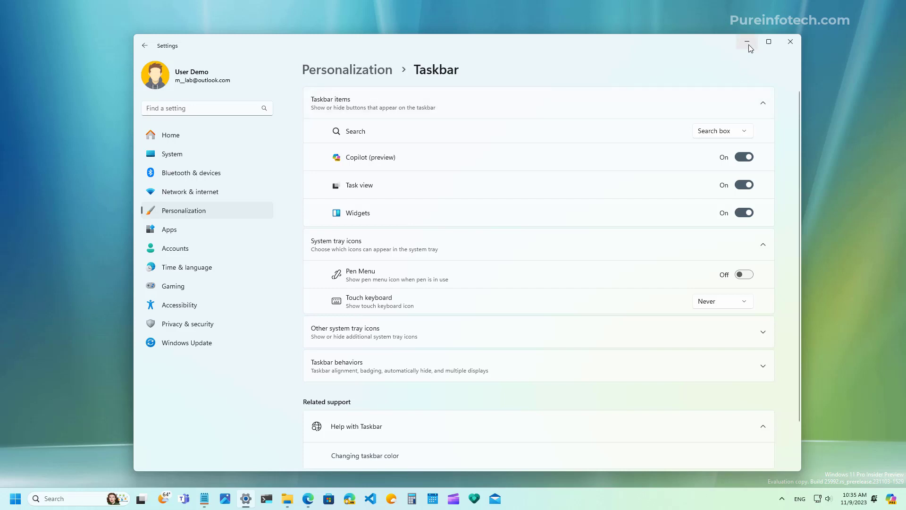
{"action": "mouse_move", "coordinate": [747, 42]}
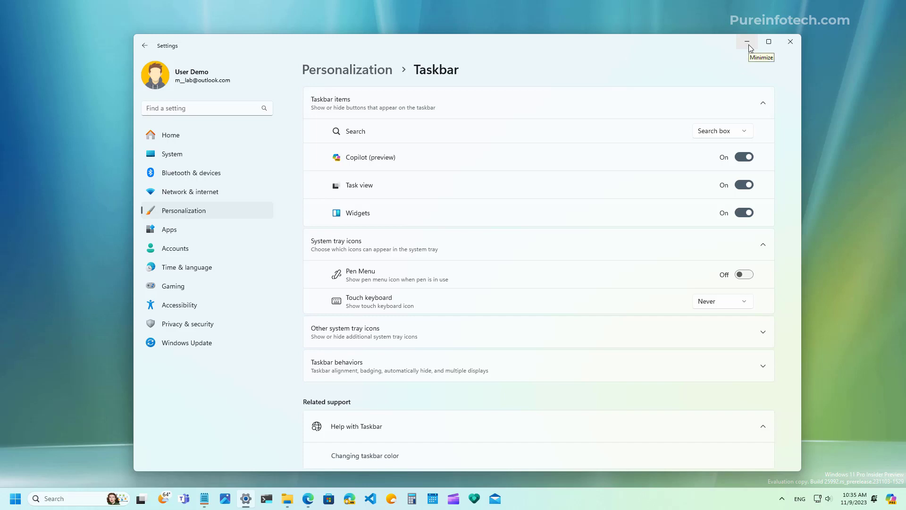
{"action": "left_click", "coordinate": [745, 42]}
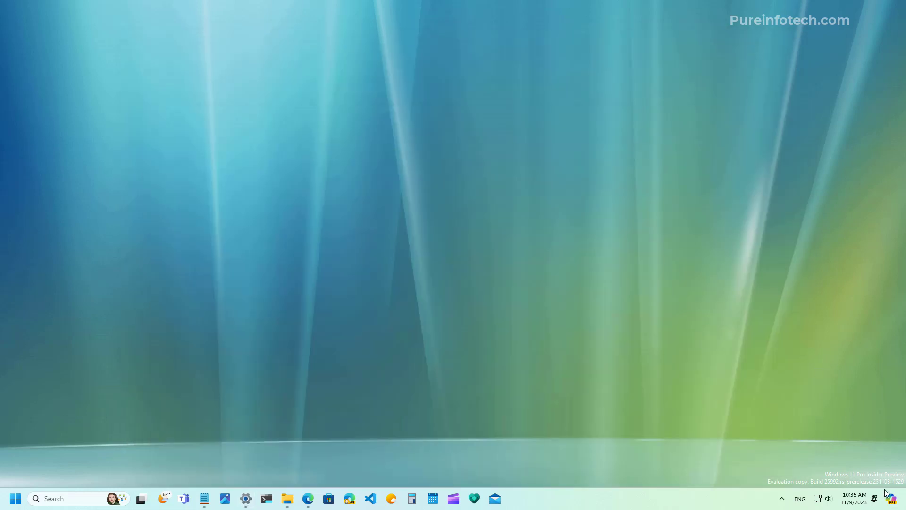